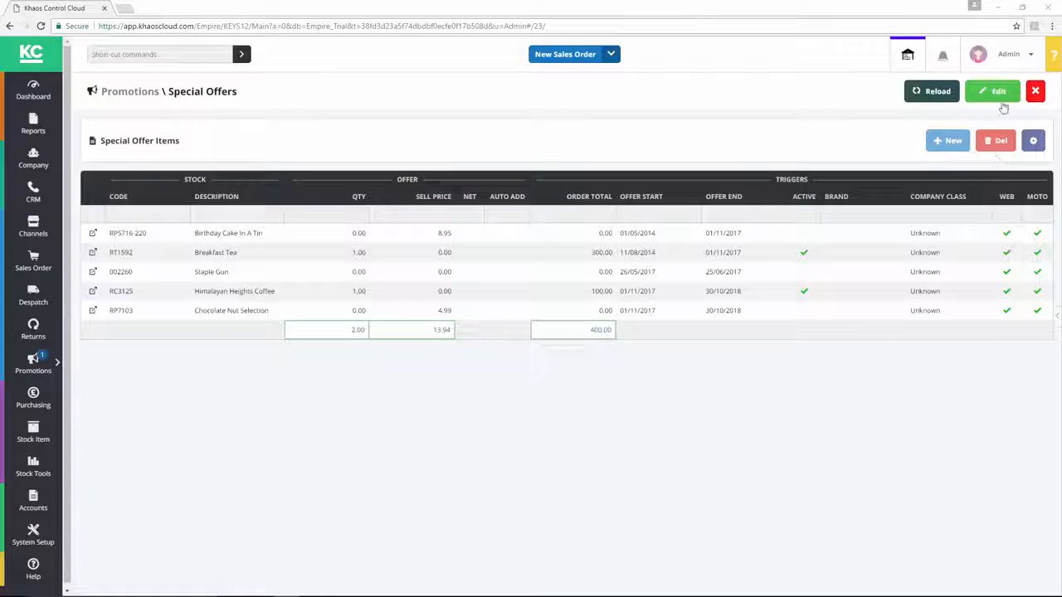
Switch the Special Offers list into edit mode so offer values become editable.
click(993, 92)
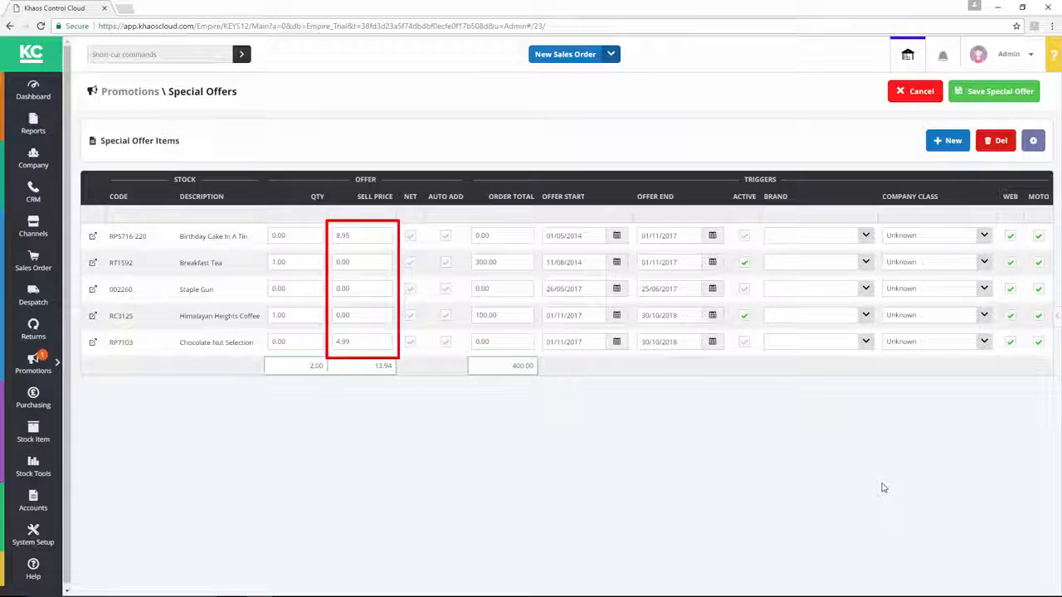
Change the Birthday Cake special offer Sell Price to 7.99 and commit it.
click(362, 235)
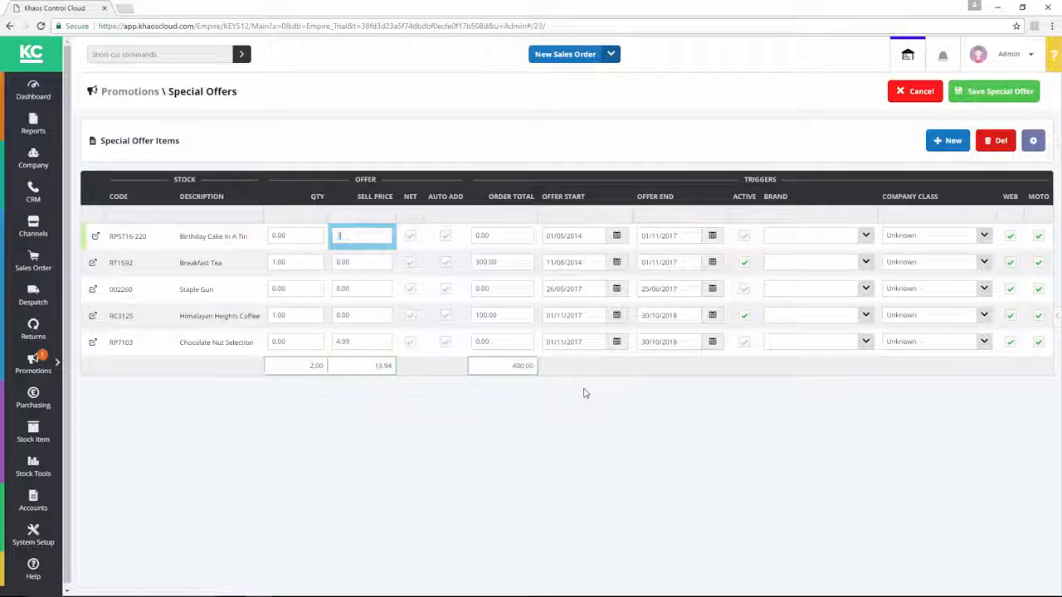
text(7.99)
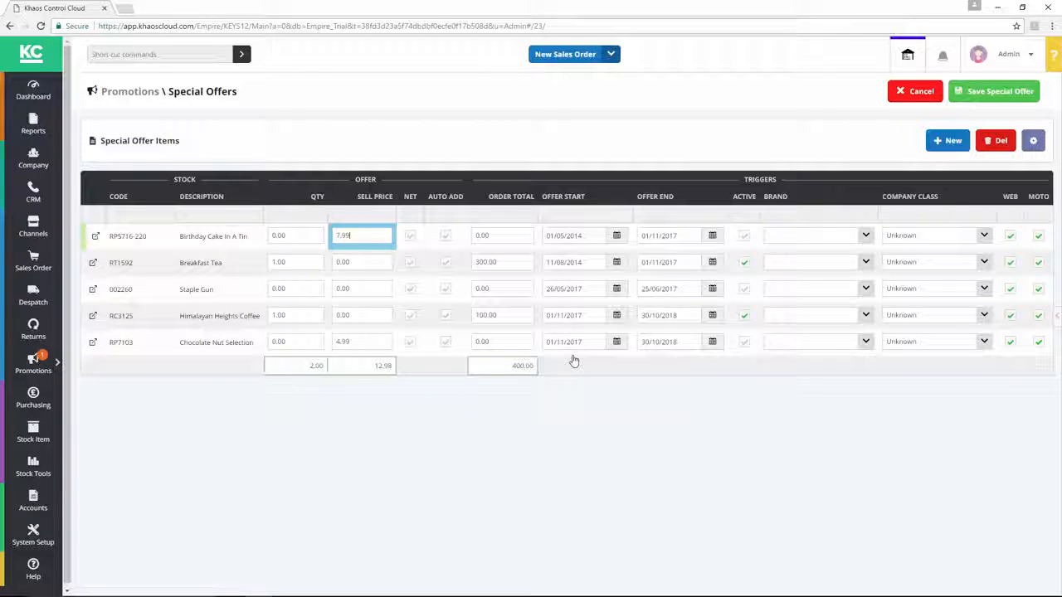
click(362, 263)
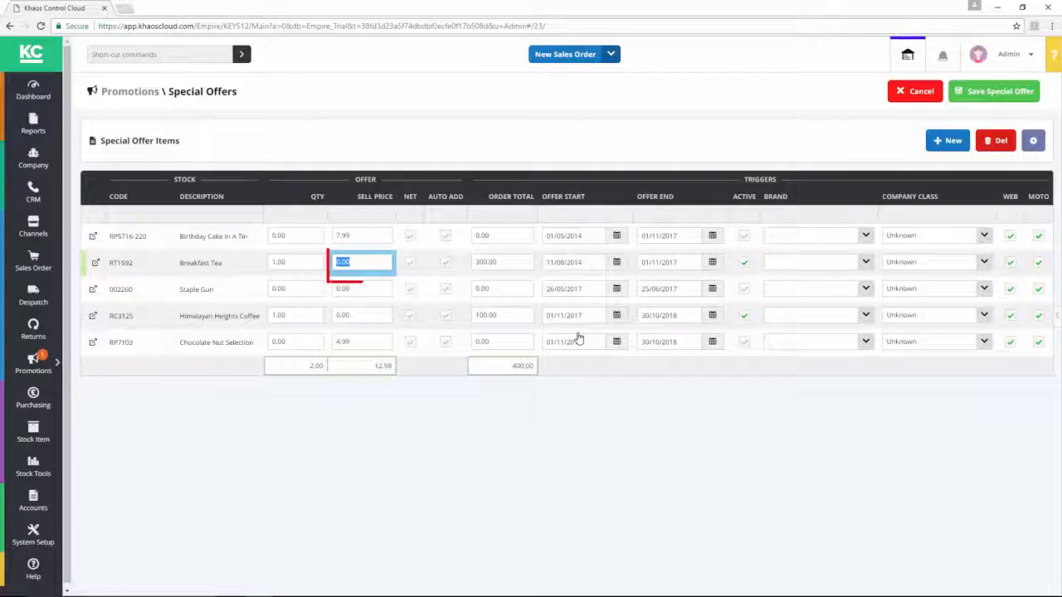